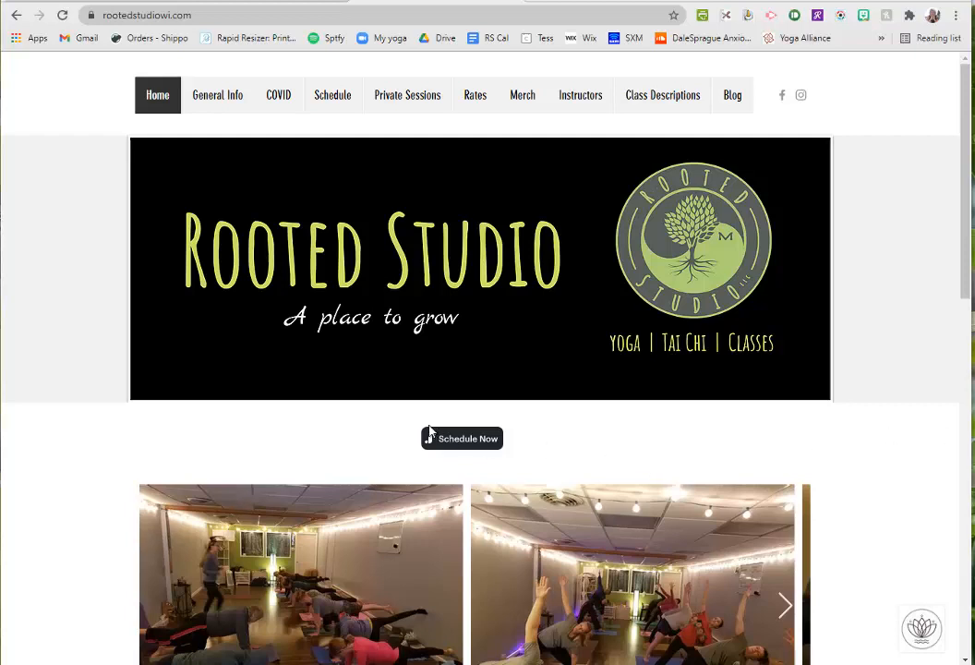
mouse_move(497, 432)
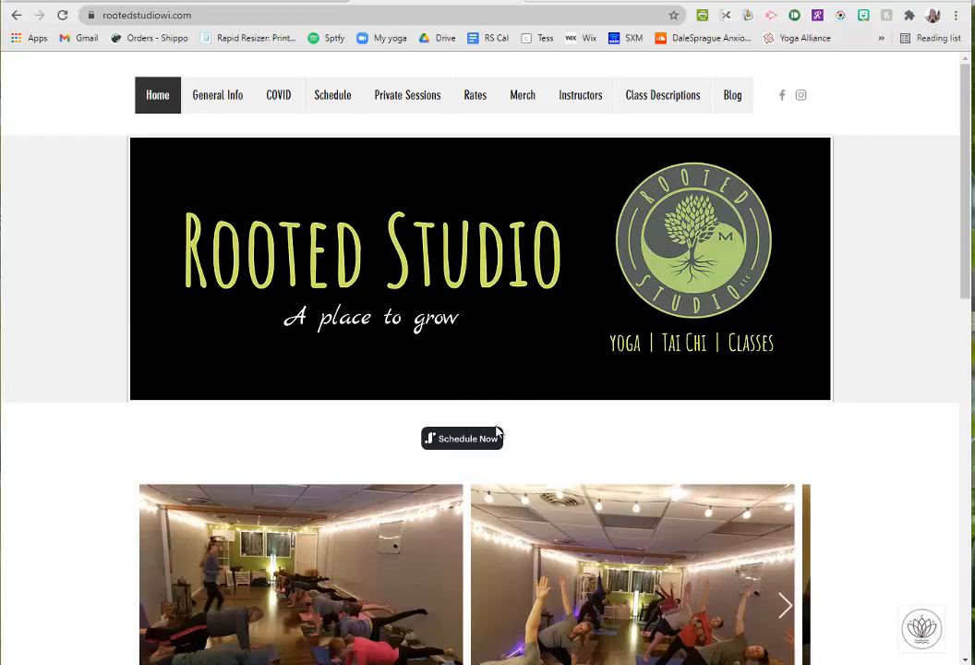
mouse_move(442, 385)
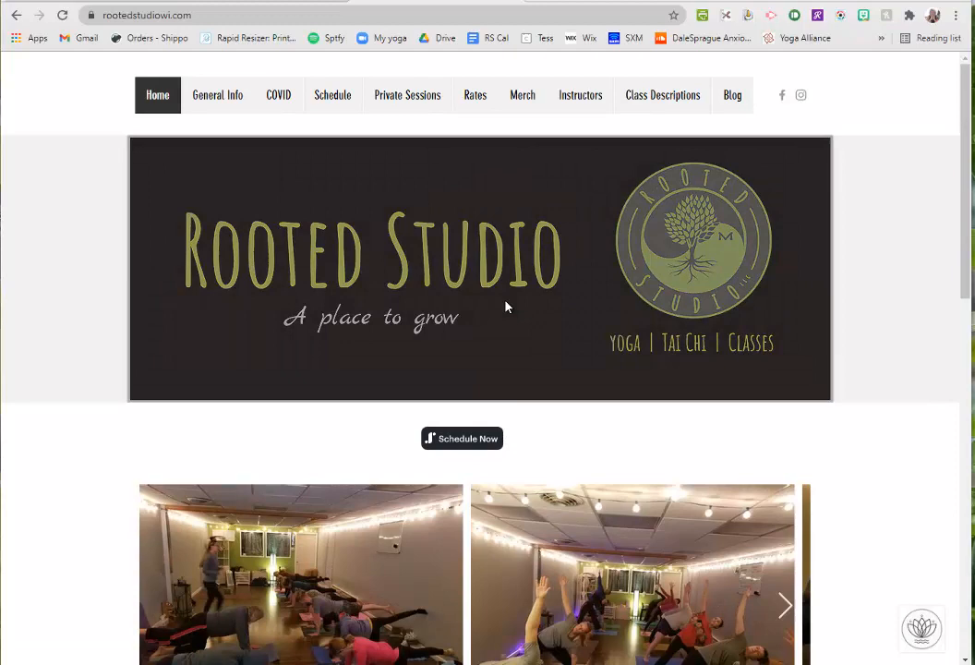
mouse_move(436, 152)
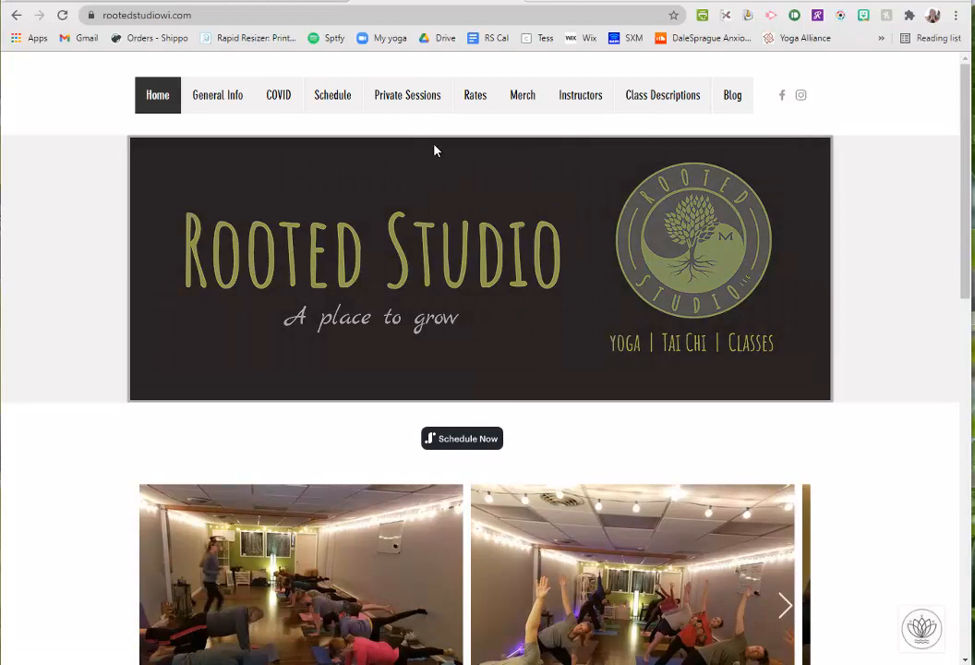
mouse_move(369, 144)
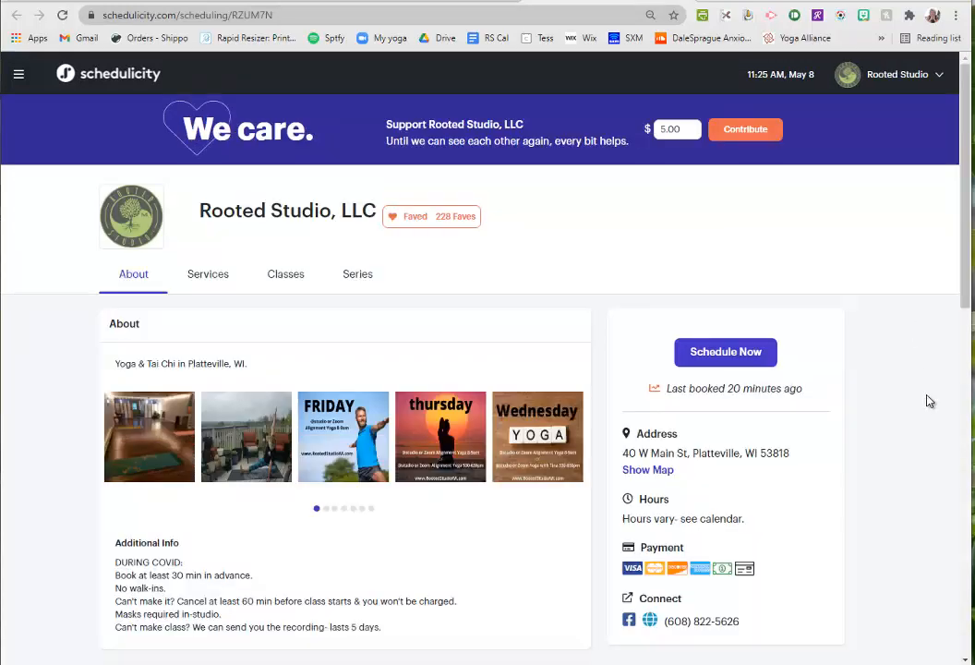
mouse_move(164, 281)
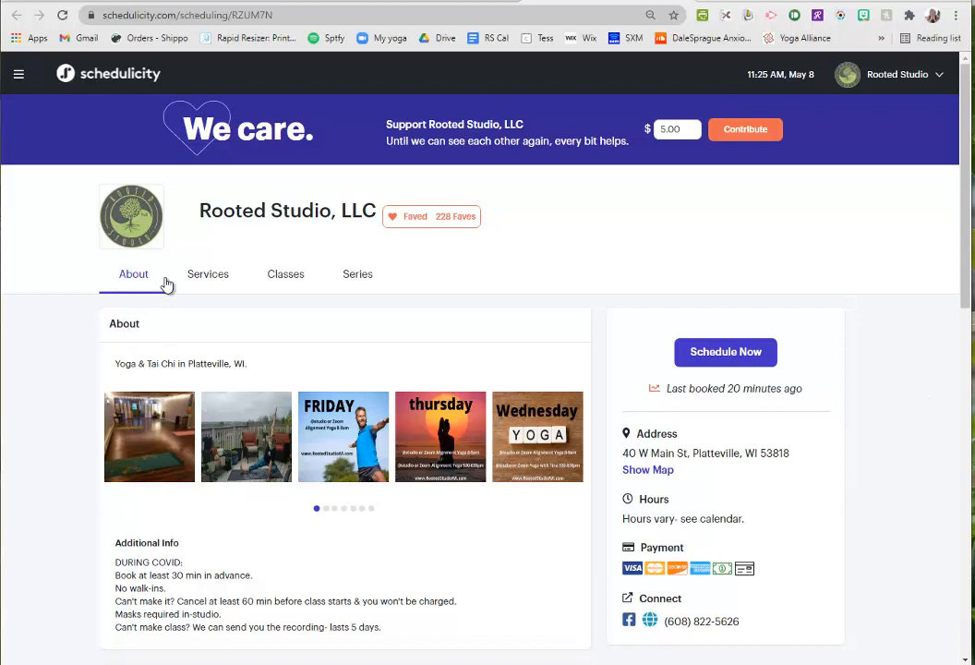
- Show Rooted Studio's Classes list with dated sessions, times, instructors and prices
left_click(284, 274)
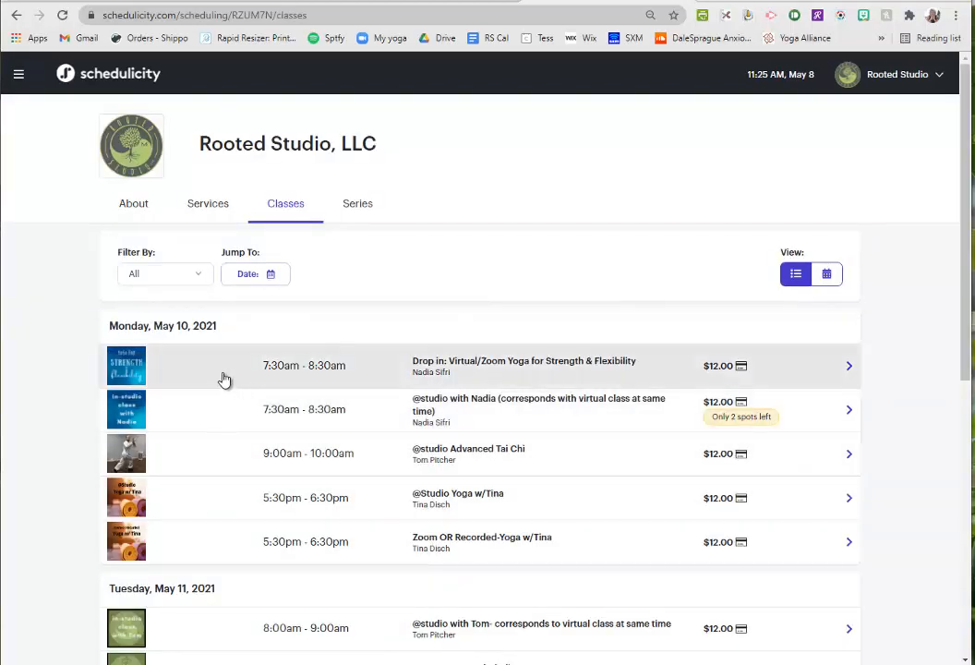
mouse_move(370, 417)
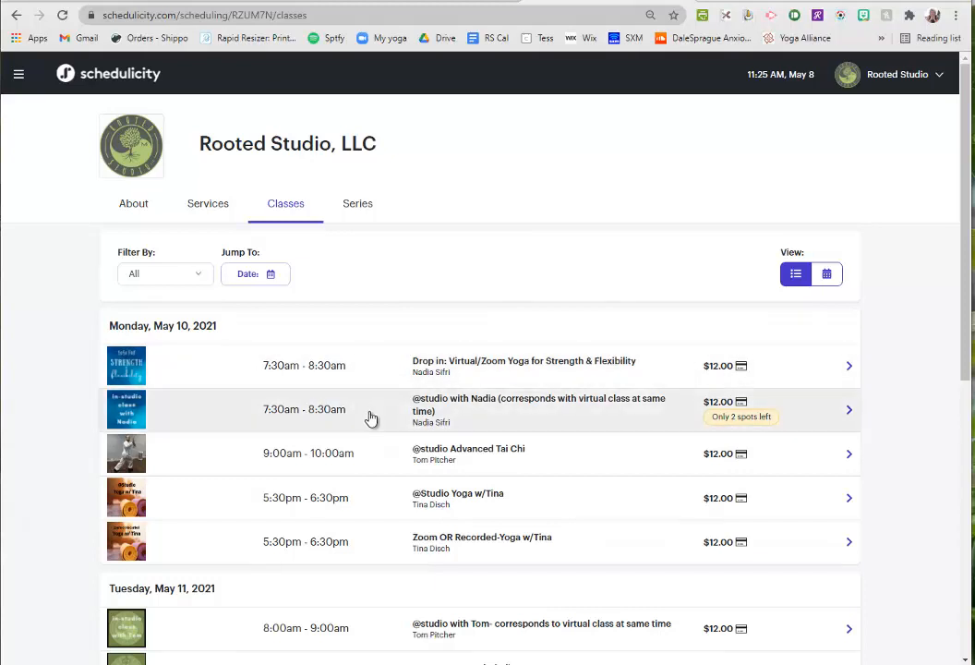
mouse_move(521, 366)
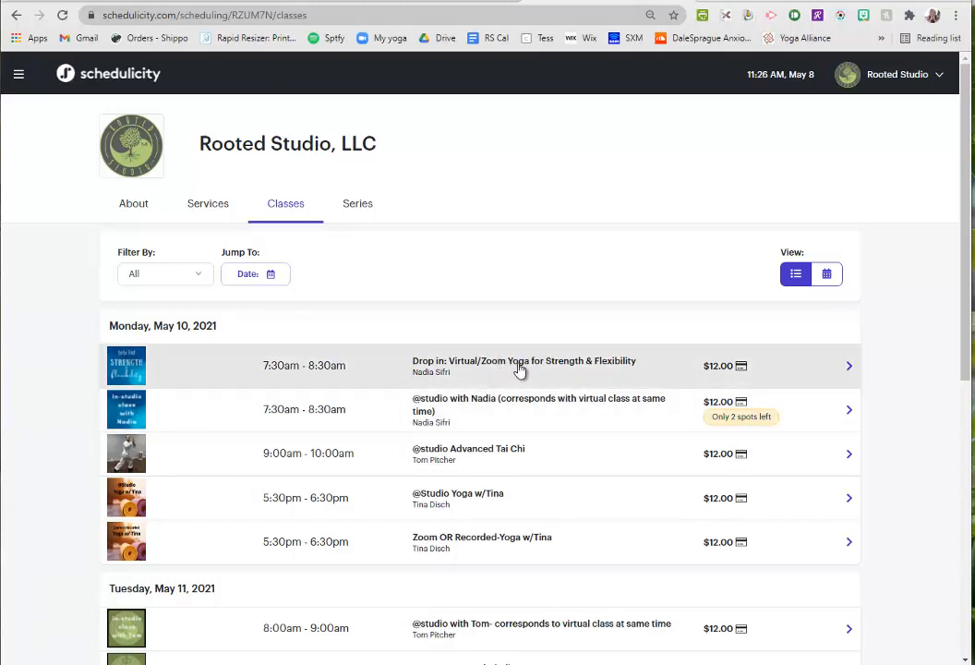
mouse_move(539, 380)
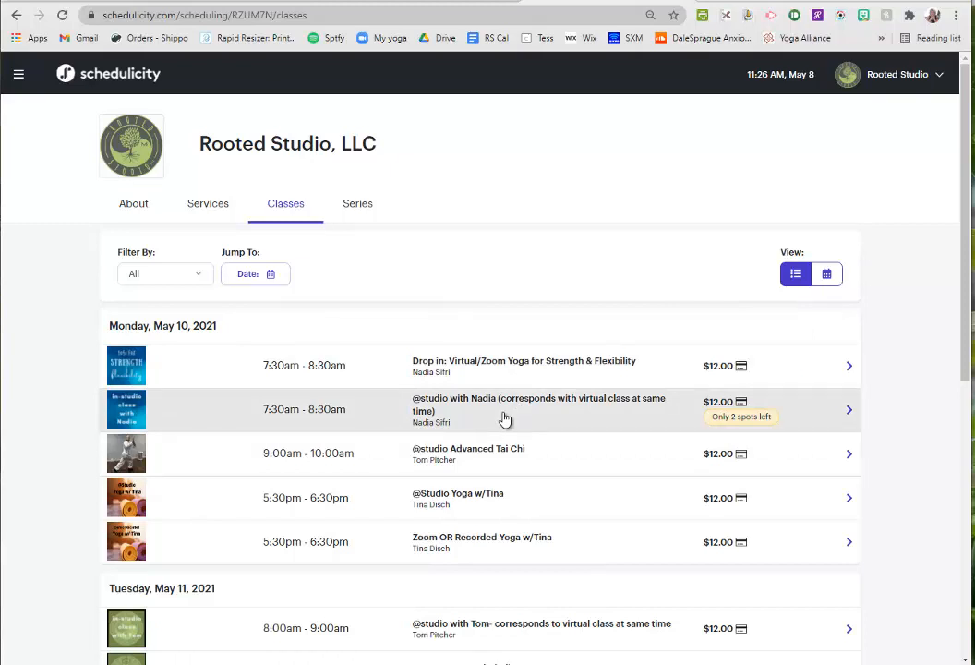
mouse_move(766, 432)
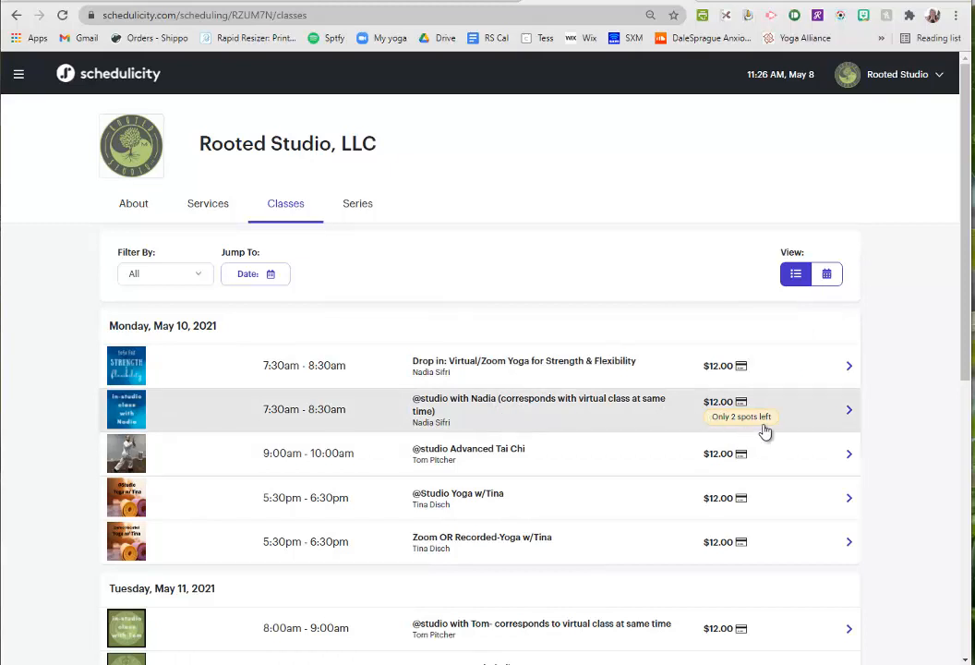
mouse_move(774, 508)
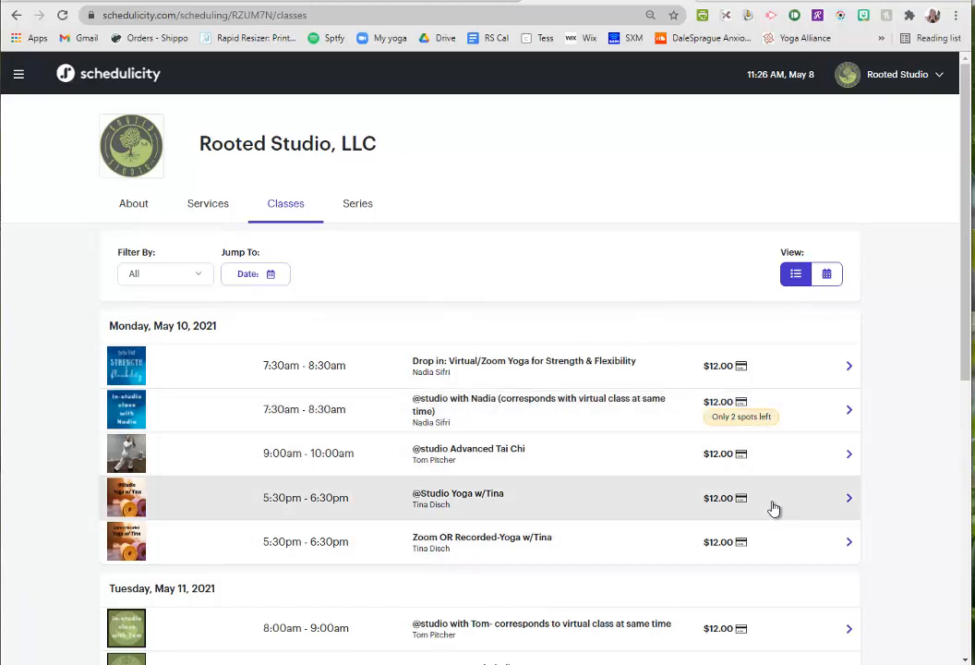
mouse_move(680, 410)
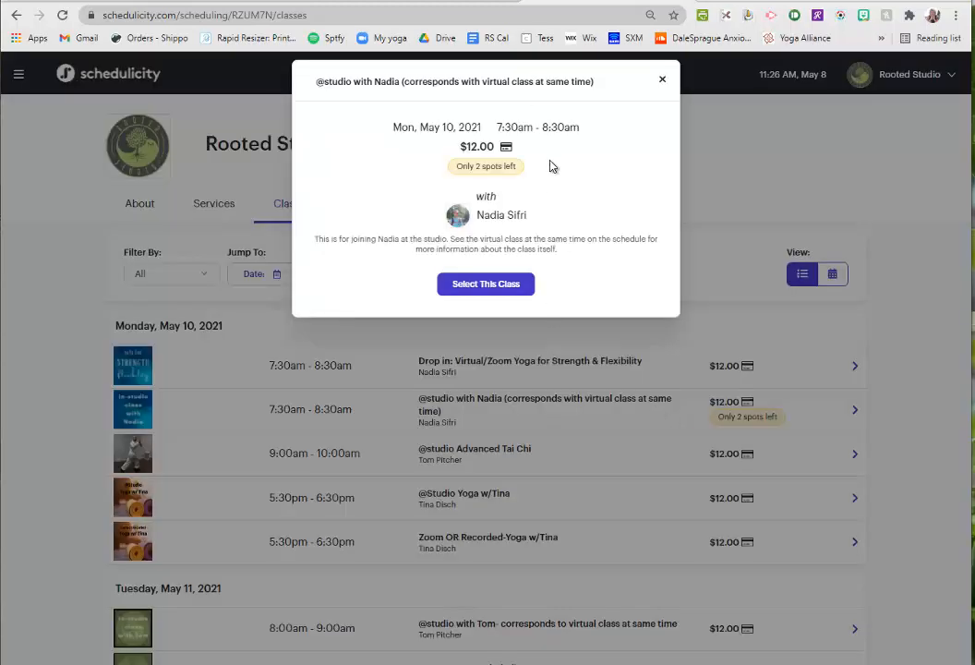
mouse_move(554, 310)
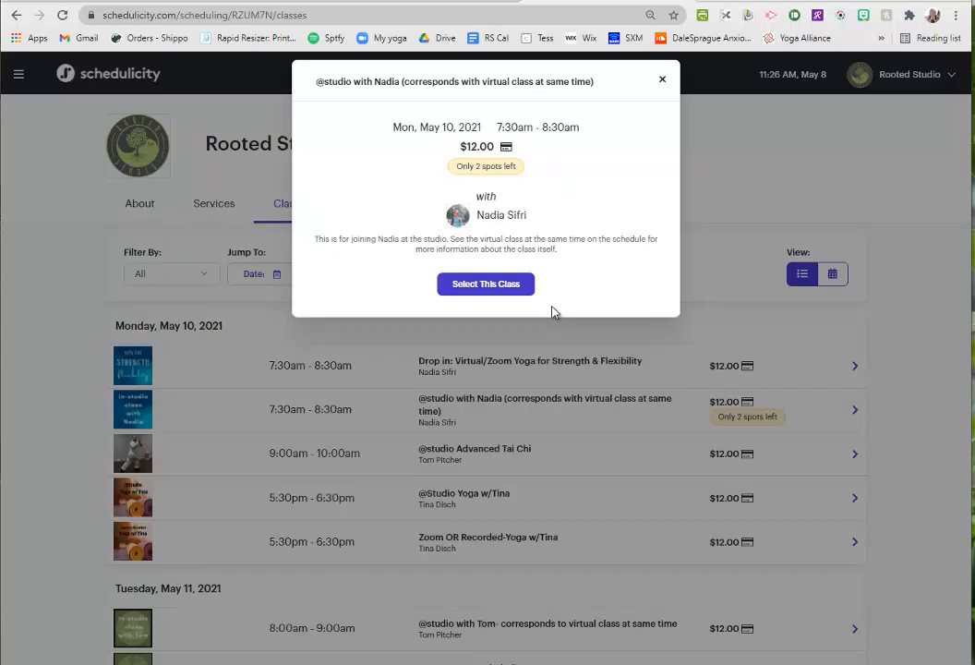
left_click(484, 284)
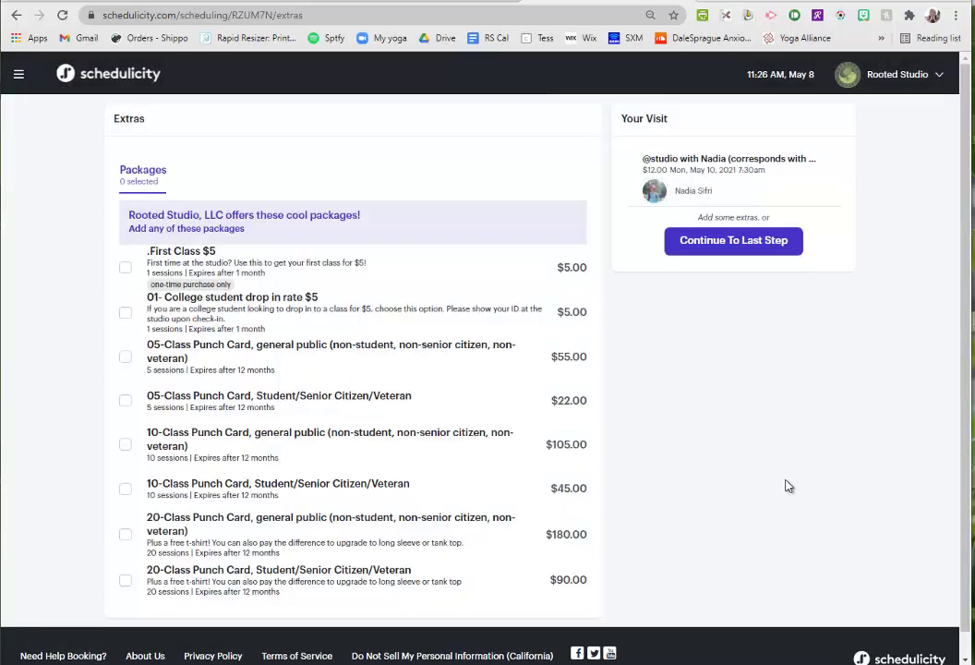
mouse_move(218, 314)
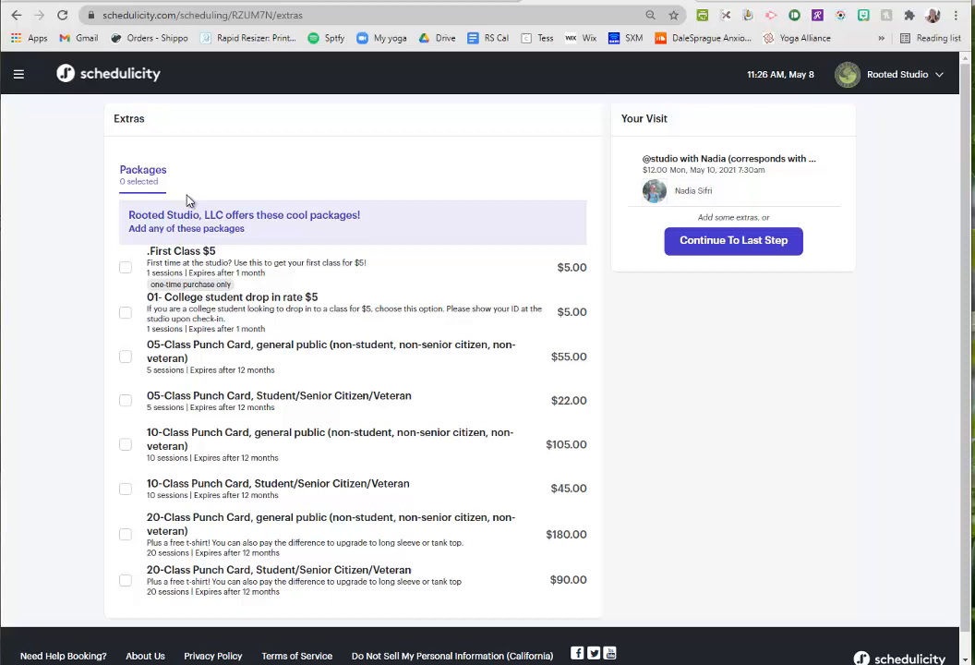
- Continue past Extras without a package to the review showing $12.00 total, $0.00 due today
left_click(731, 240)
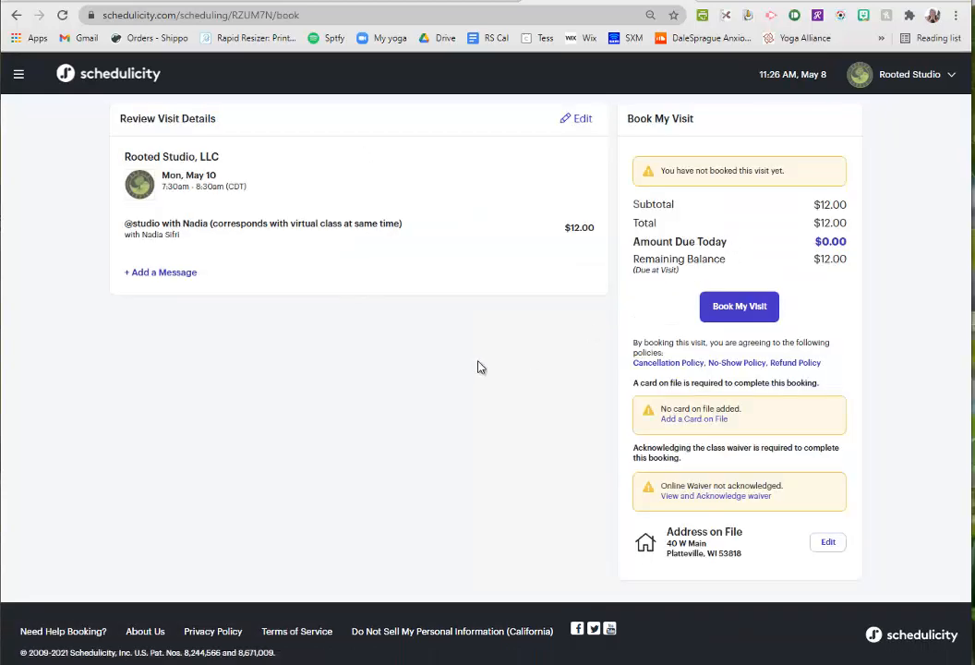
mouse_move(809, 262)
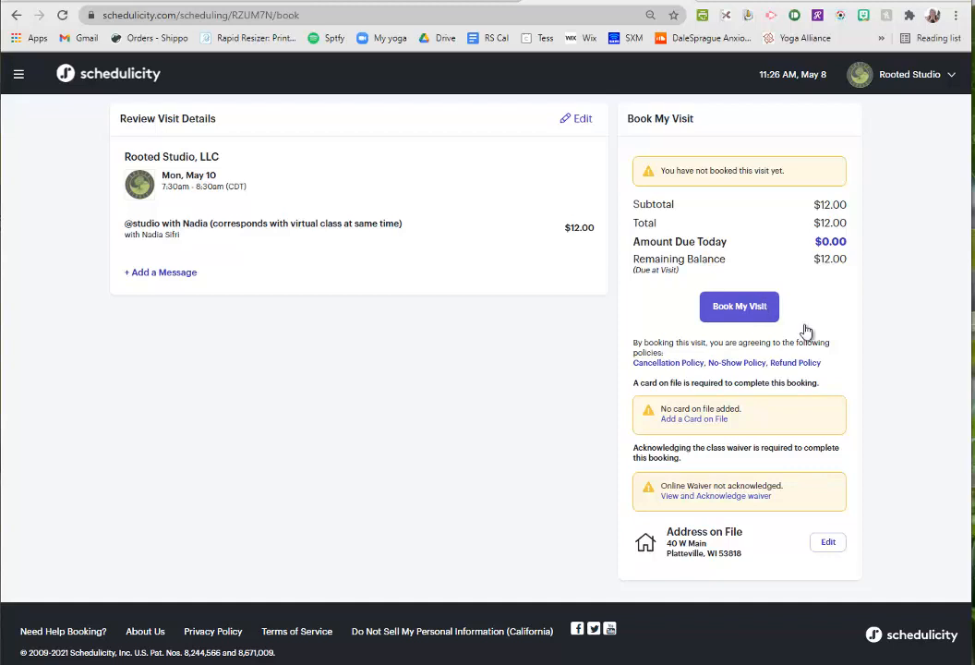
mouse_move(834, 259)
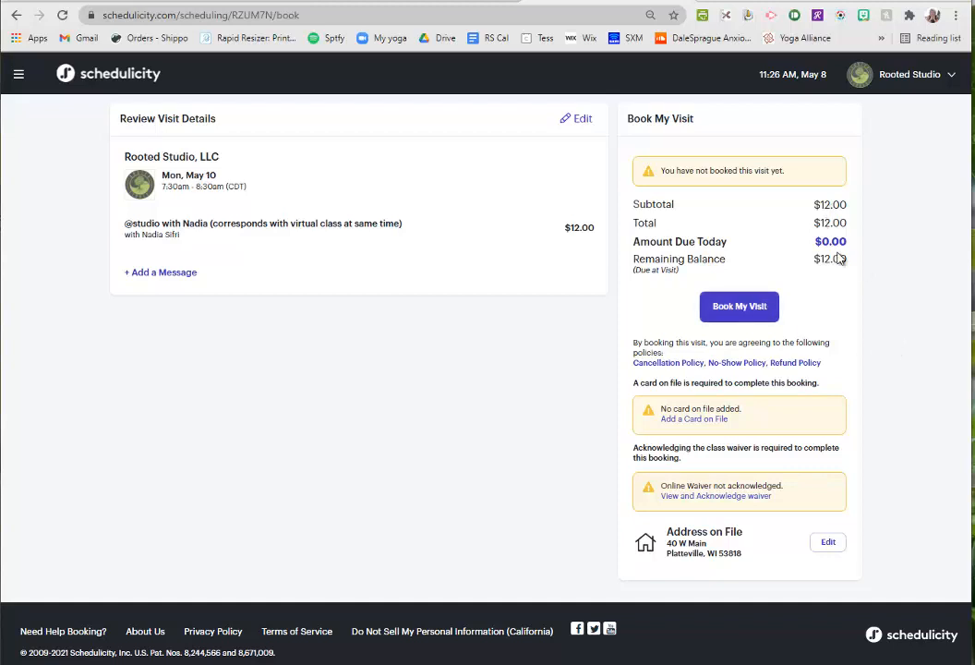
double_click(829, 259)
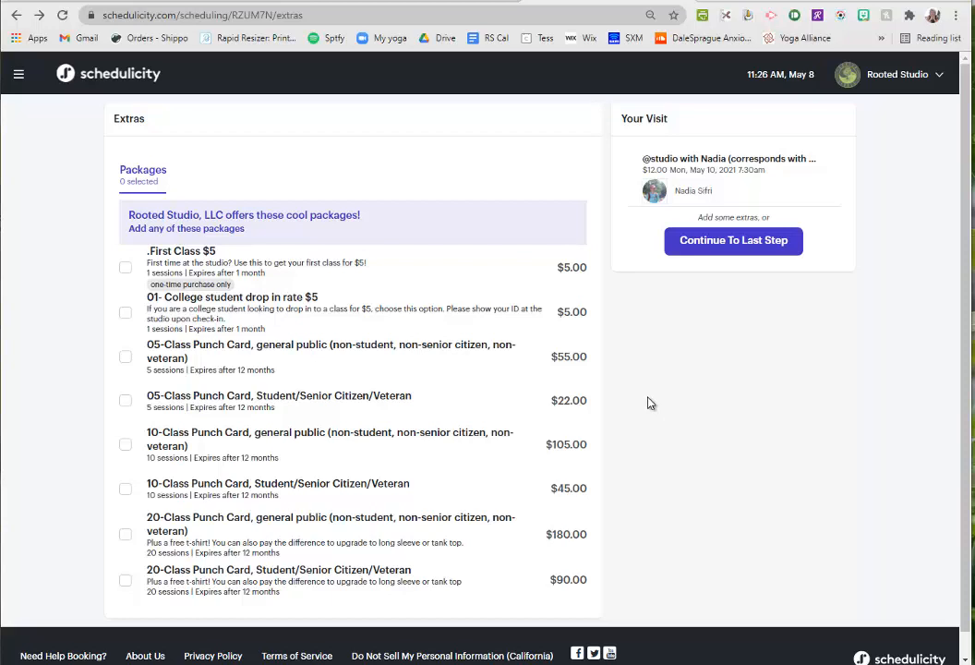
mouse_move(144, 258)
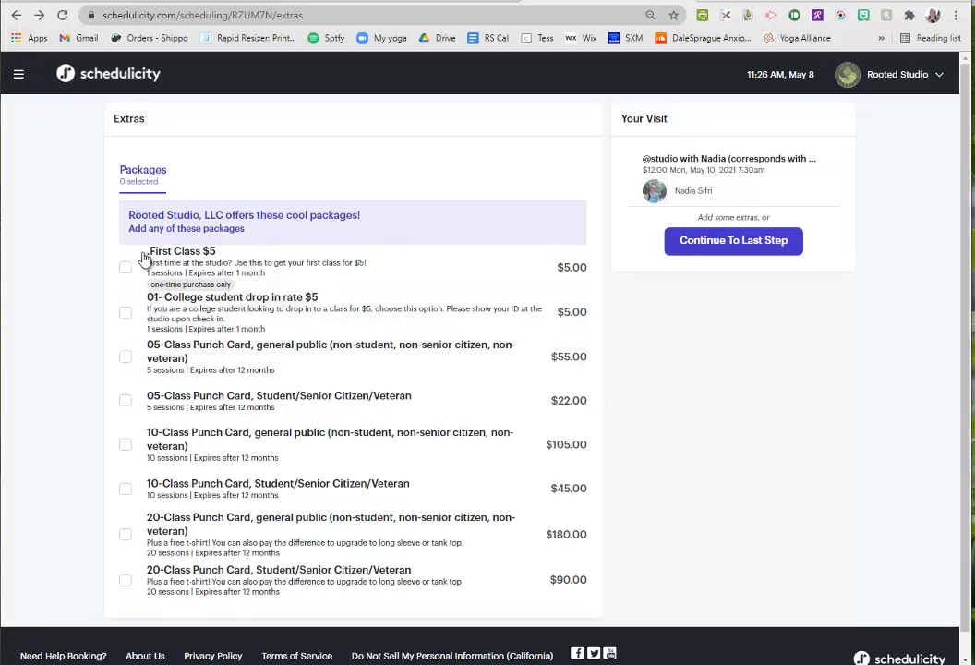
mouse_move(164, 317)
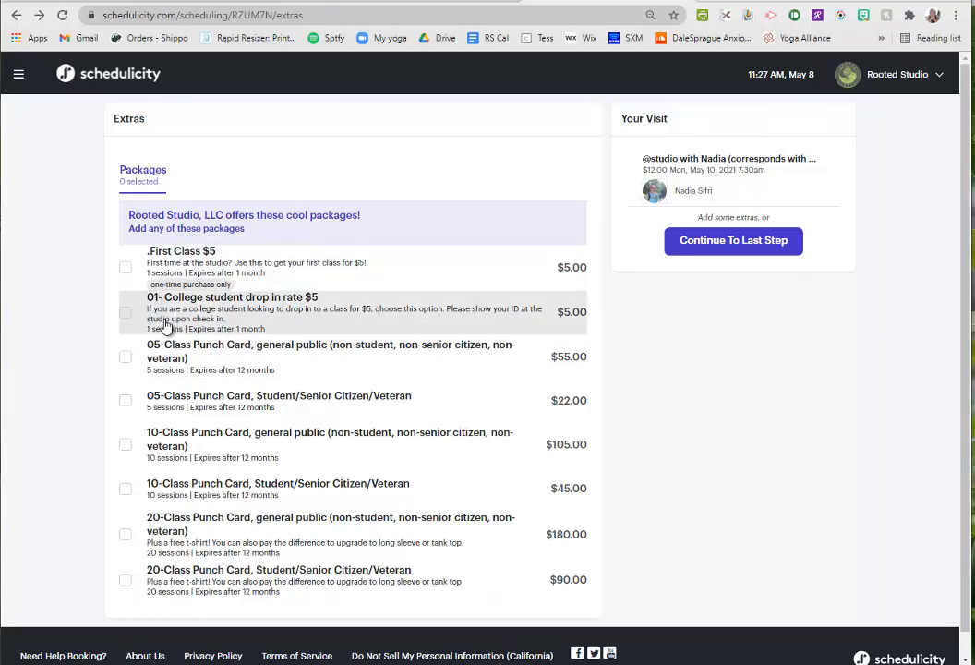
mouse_move(195, 334)
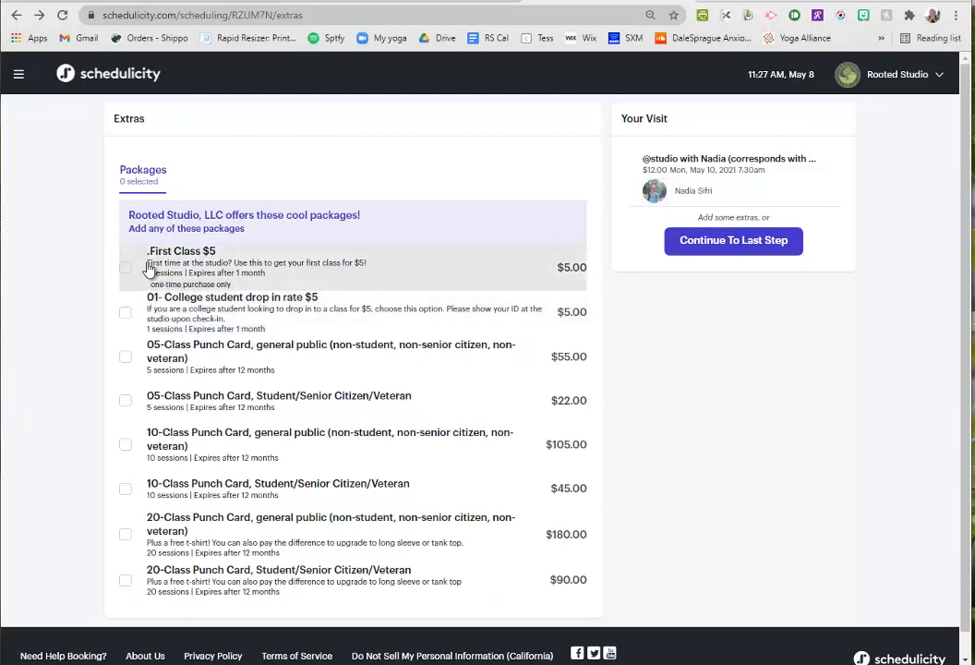
- Add the First Class $5 package so the review shows $17.00 total with $5.00 due today
left_click(125, 266)
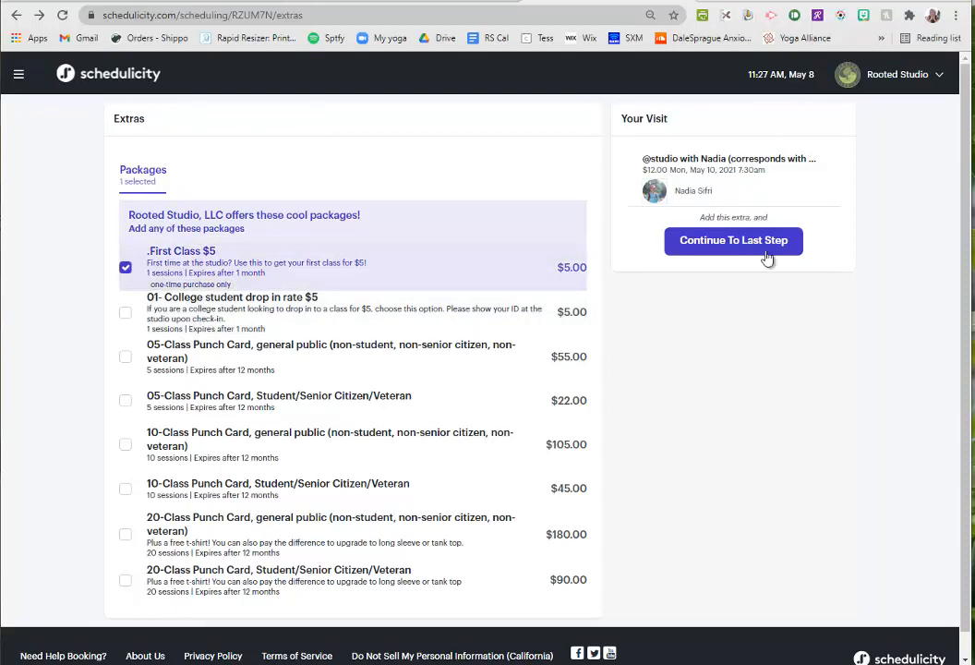
left_click(732, 240)
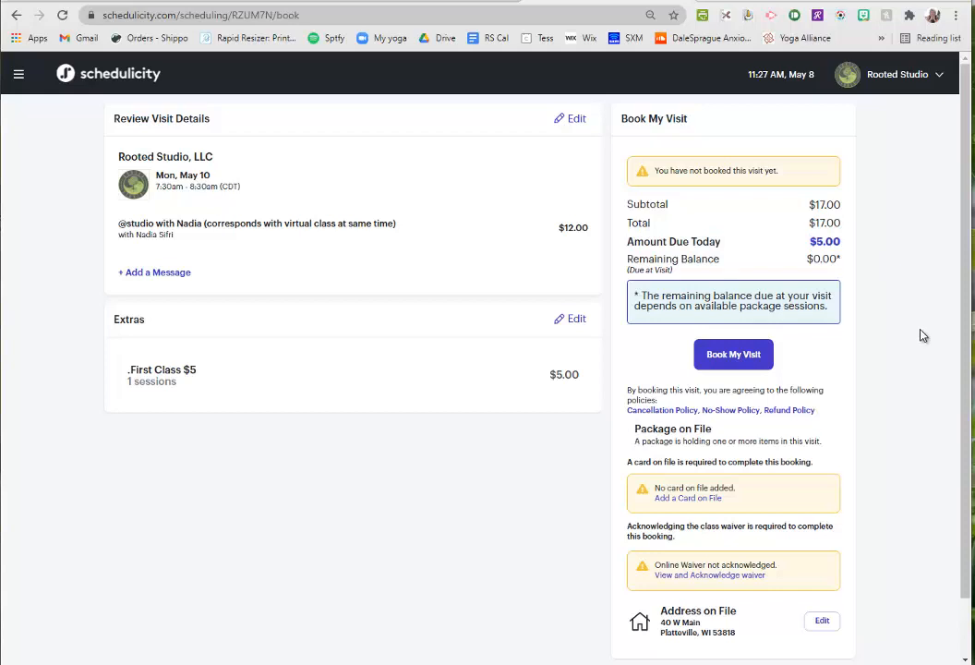
mouse_move(803, 262)
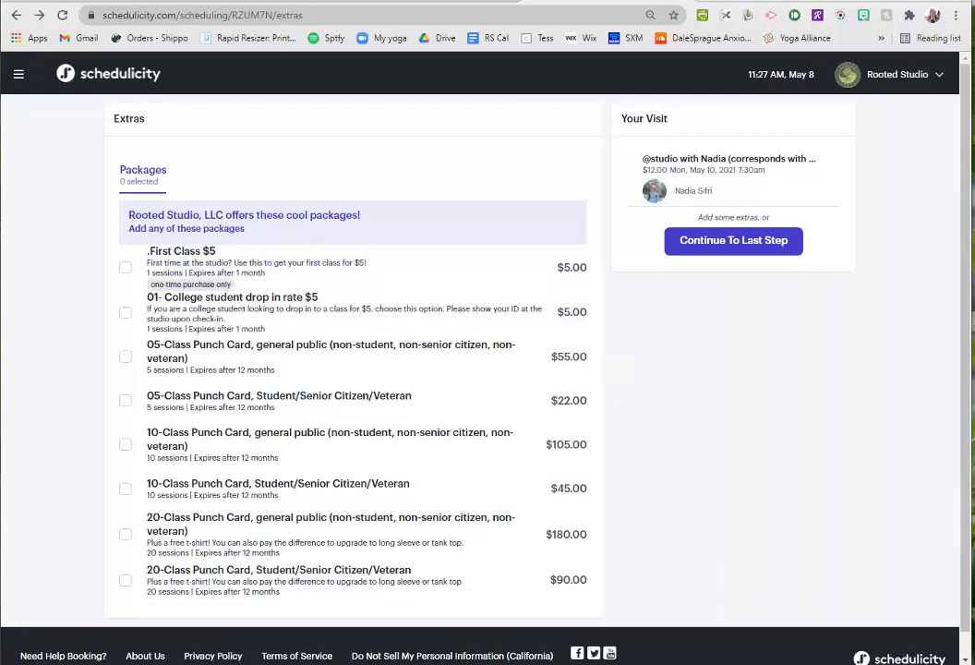
- Return to the review without a package, showing $12.00 total and $0.00 due today
left_click(731, 240)
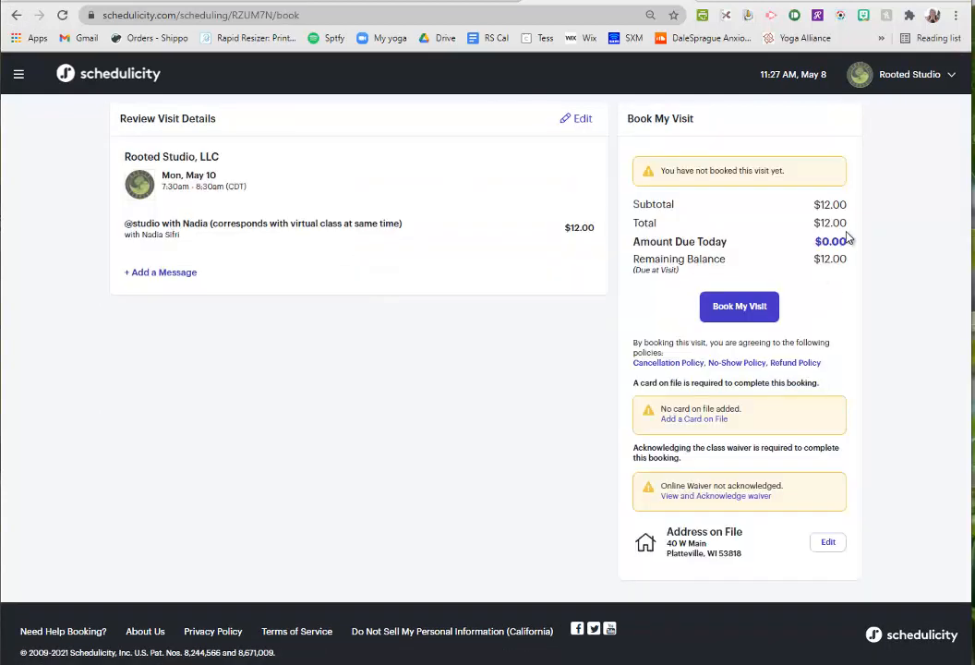
double_click(829, 241)
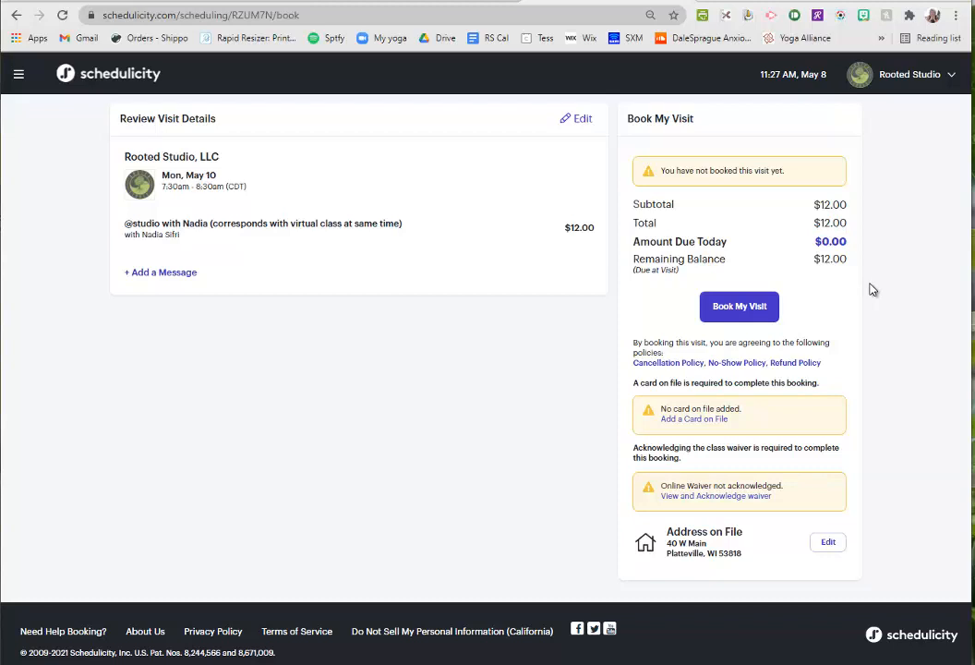
mouse_move(853, 256)
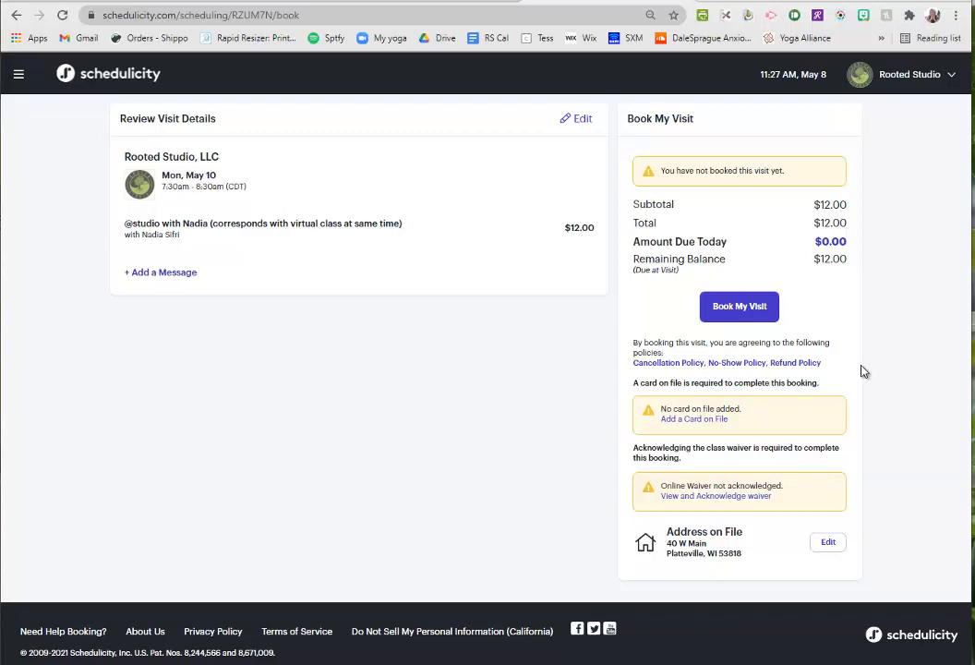
mouse_move(857, 350)
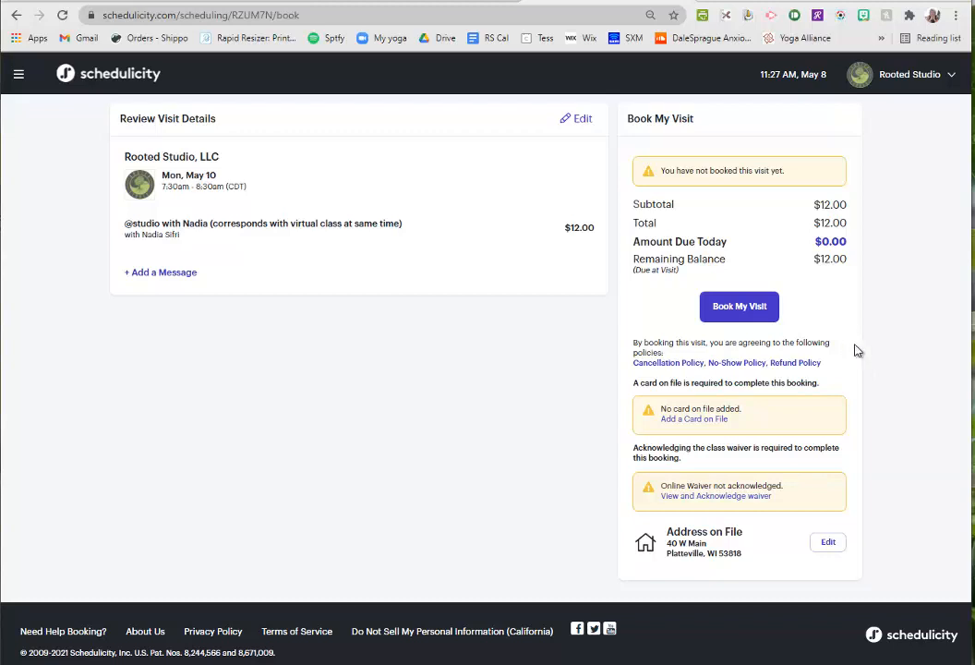